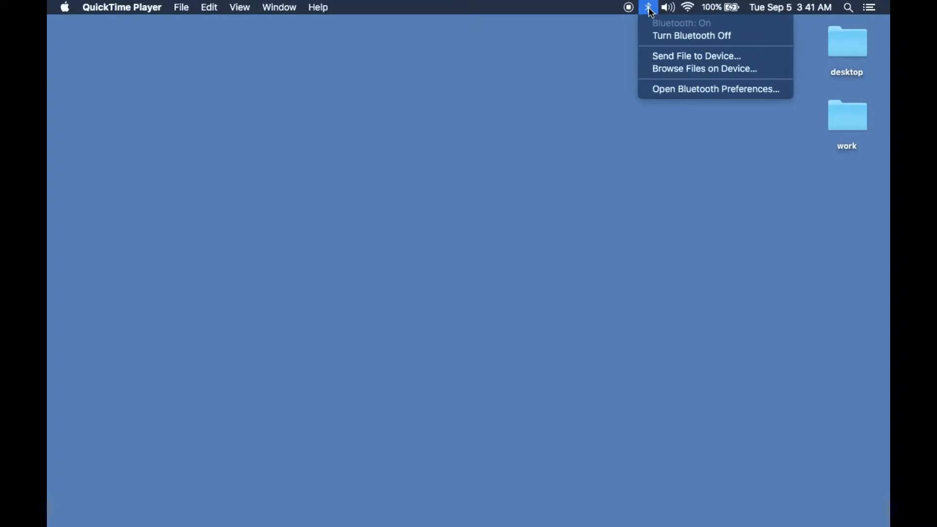
Turn Bluetooth off and back on from the menu bar Bluetooth icon.
left_click(648, 8)
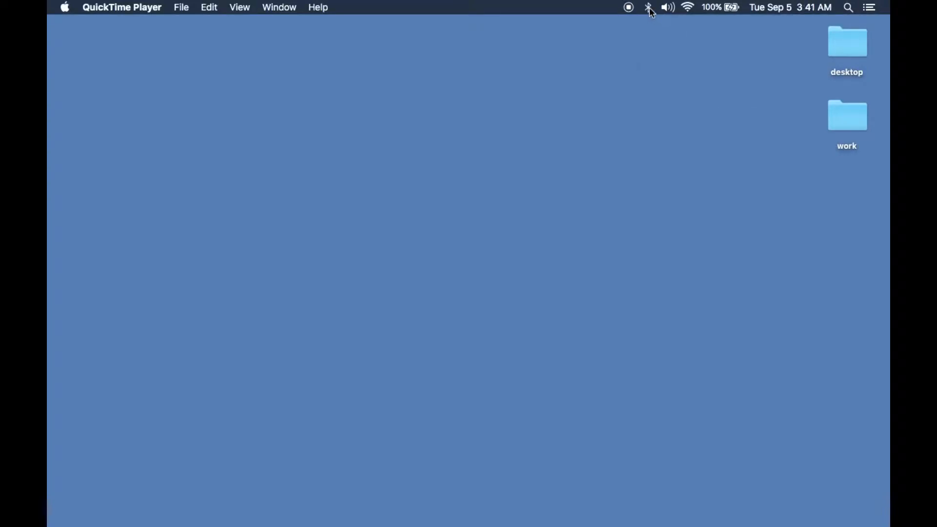
left_click(649, 7)
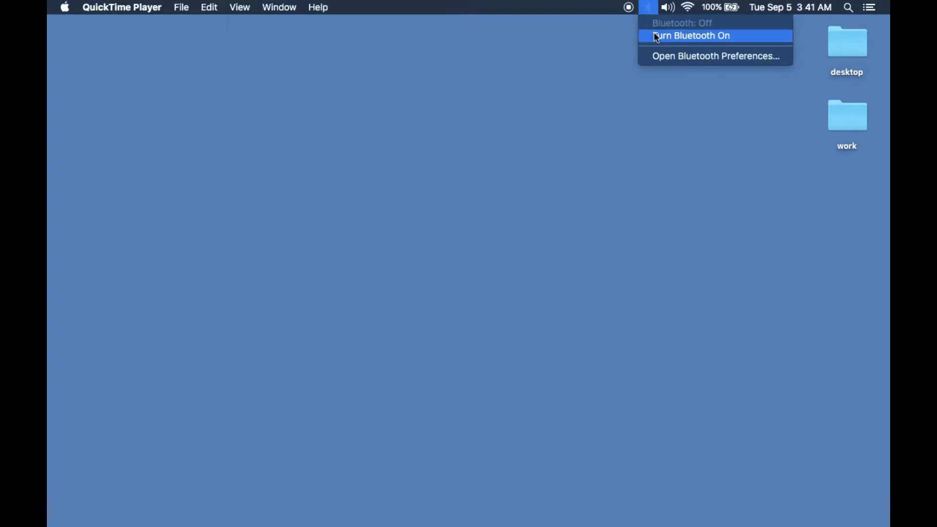
left_click(690, 35)
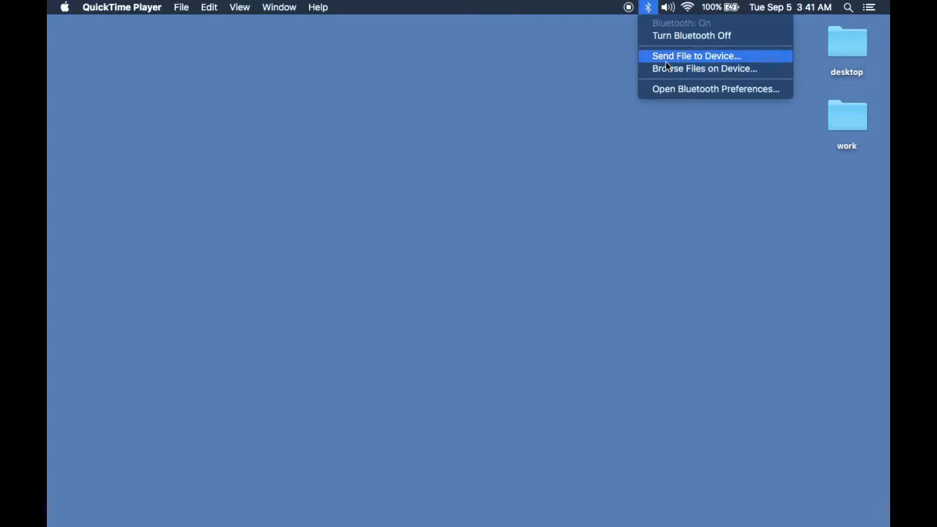
left_click(715, 88)
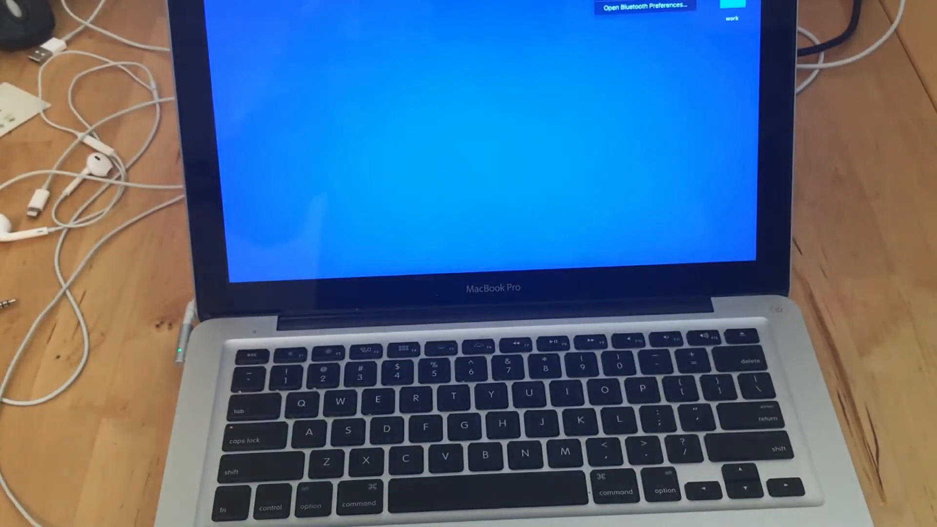
Open Bluetooth Preferences and pair the listed AirPods.
left_click(644, 6)
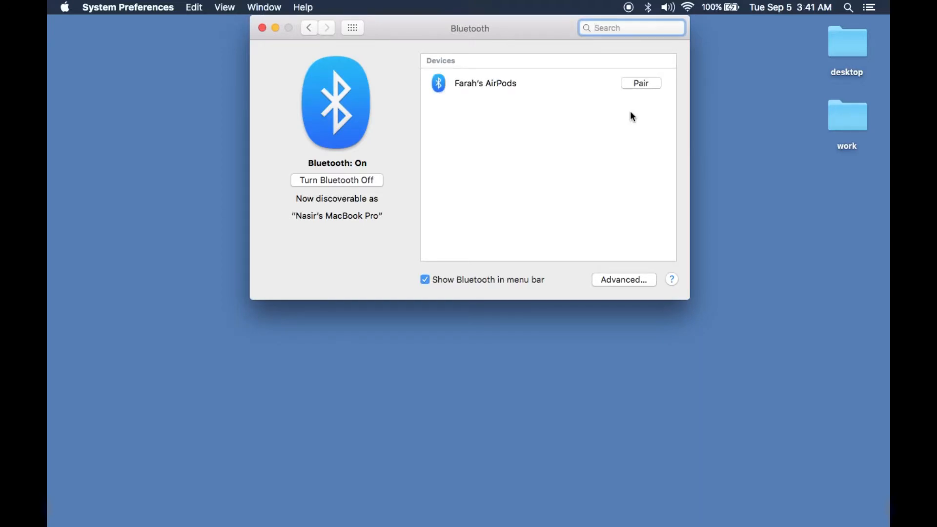
left_click(641, 83)
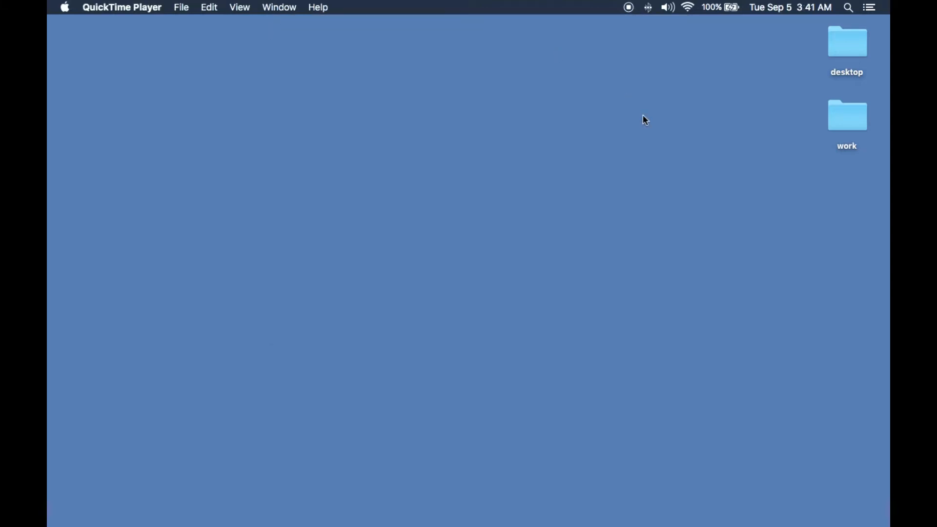
left_click(647, 6)
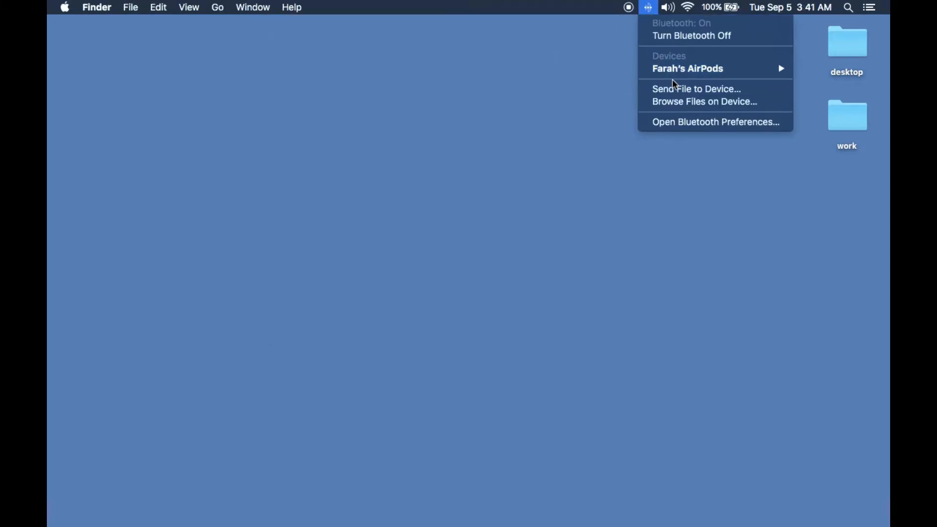
mouse_move(687, 68)
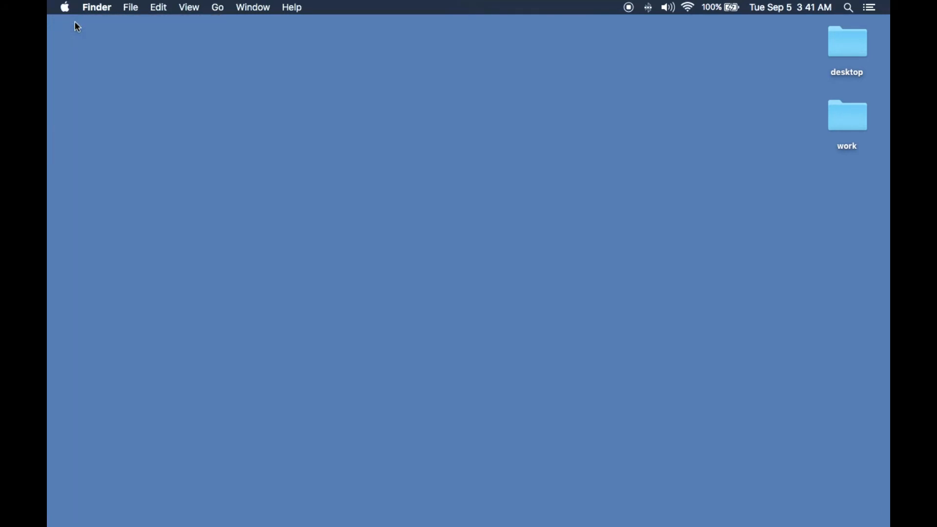
Open About This Mac to see OS X El Capitan on the 13-inch Late 2011 MacBook Pro.
left_click(64, 6)
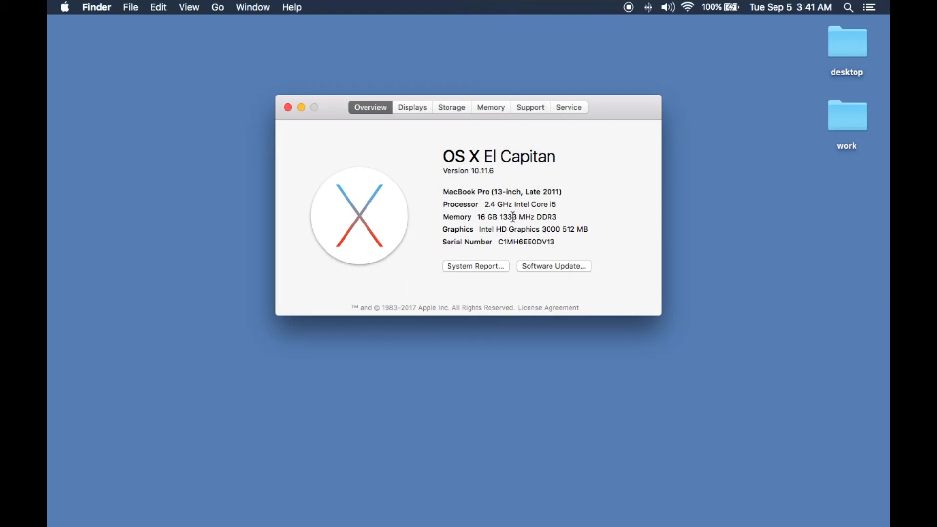
mouse_move(299, 115)
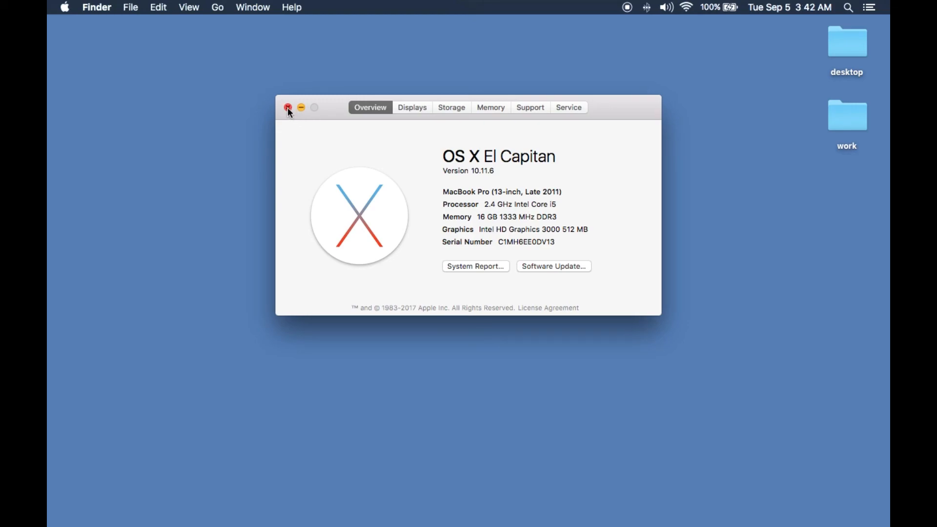
mouse_move(649, 20)
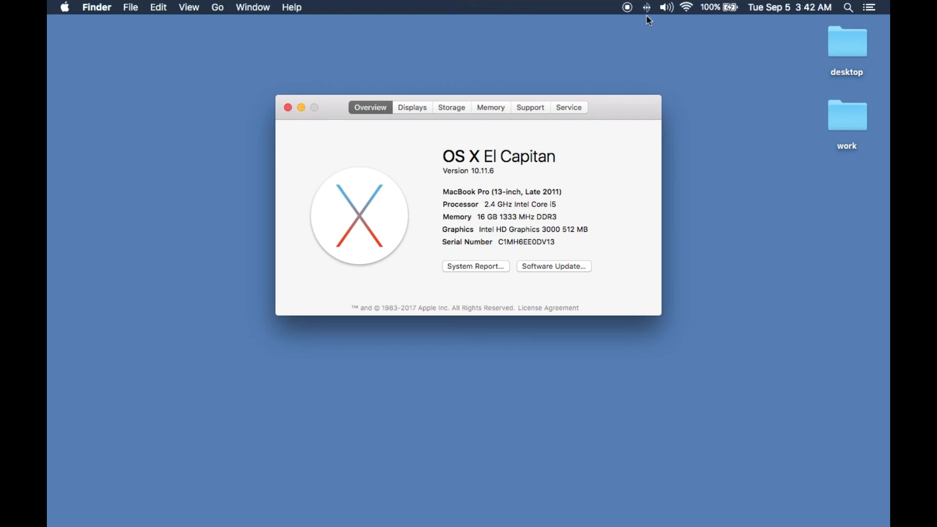